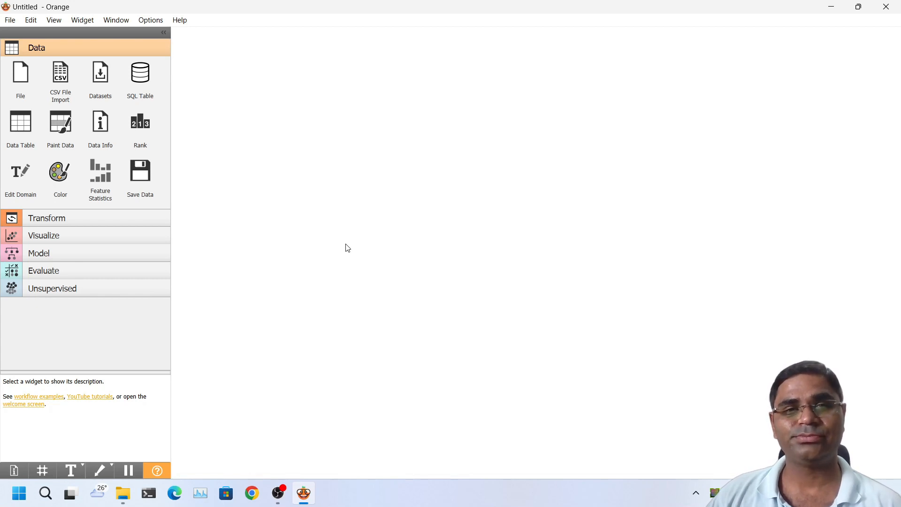
pyautogui.moveTo(387, 266)
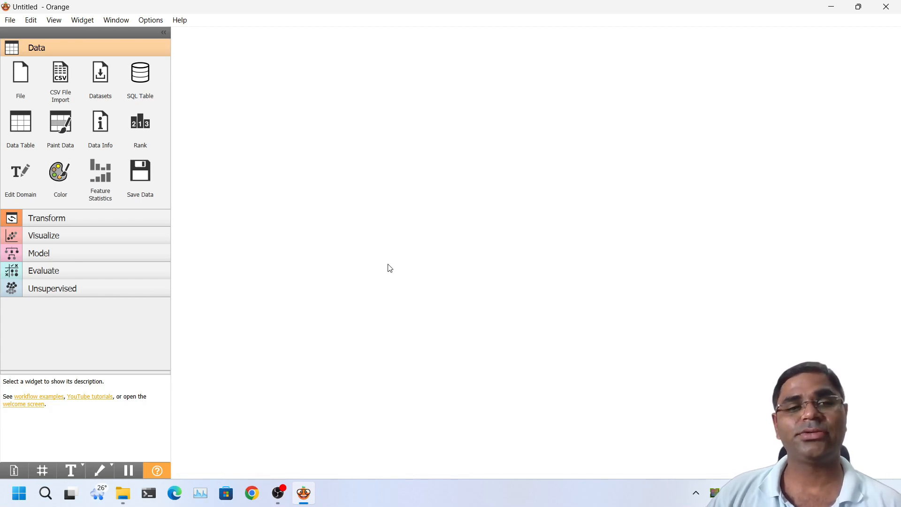
pyautogui.moveTo(386, 257)
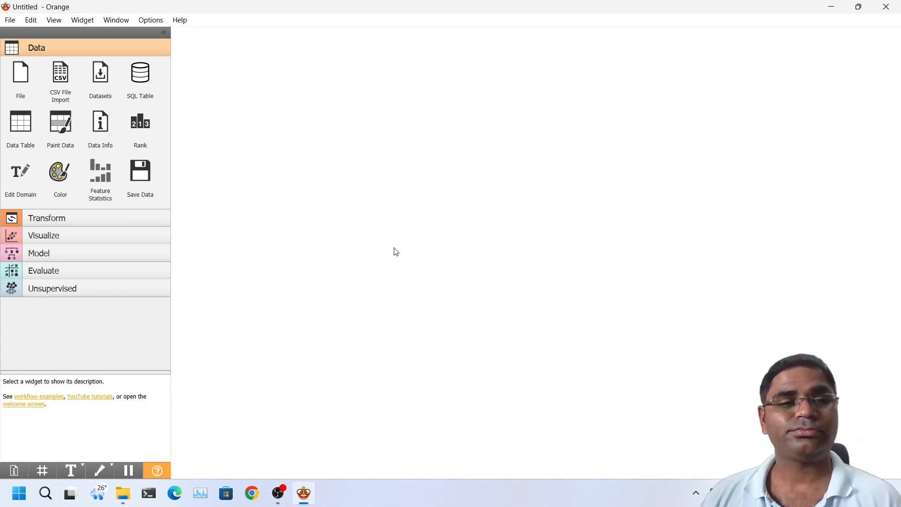
pyautogui.moveTo(403, 254)
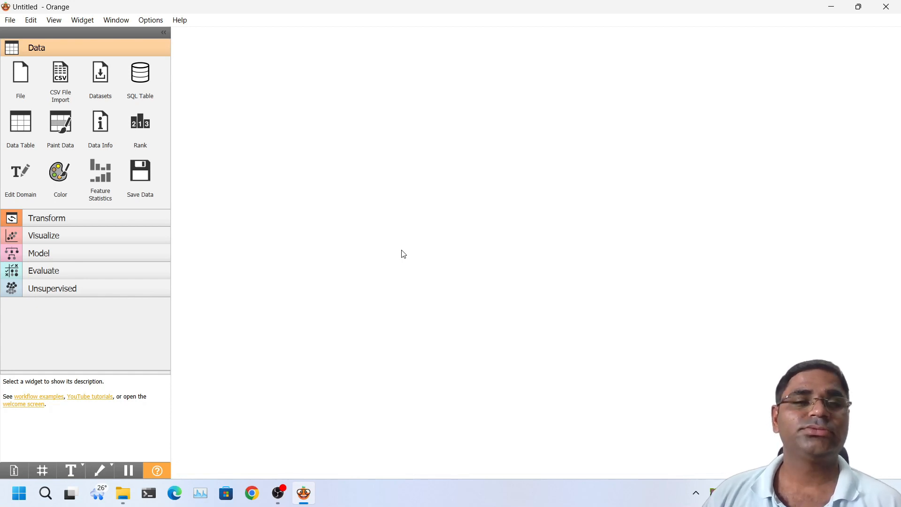
pyautogui.moveTo(29, 128)
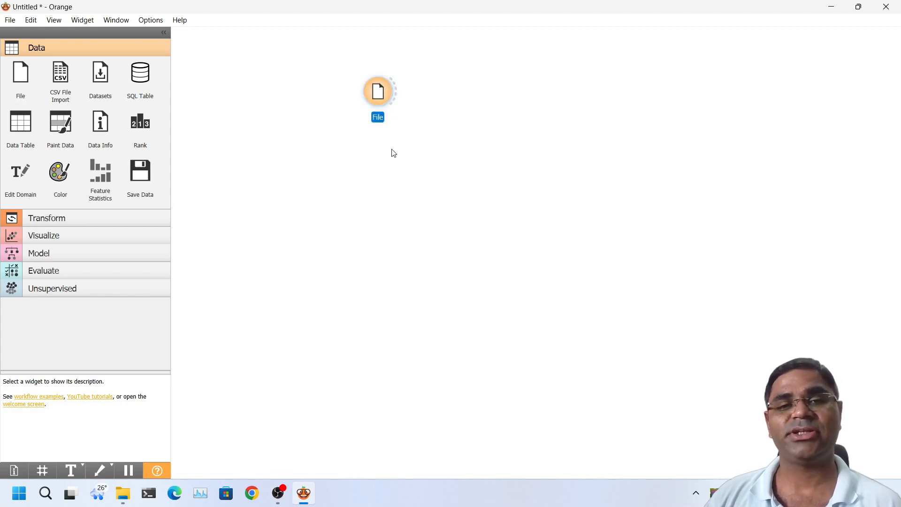
pyautogui.moveTo(460, 121)
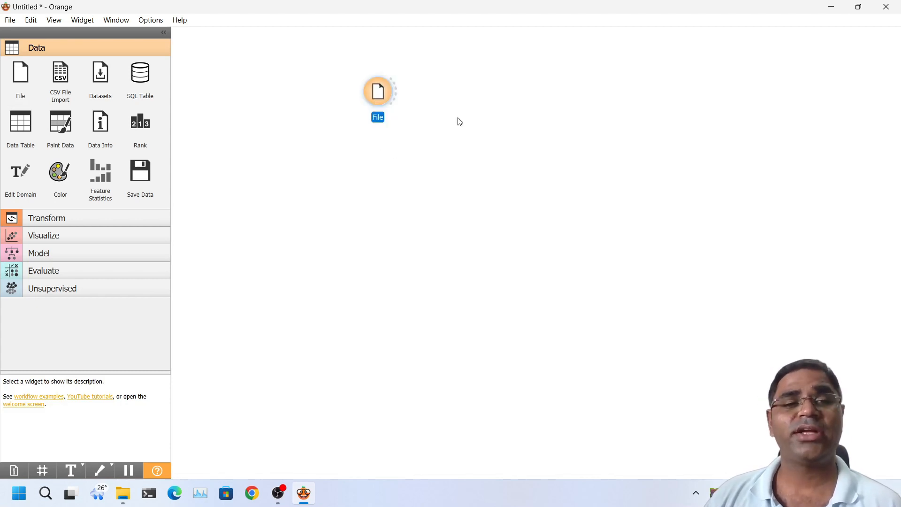
pyautogui.moveTo(380, 95)
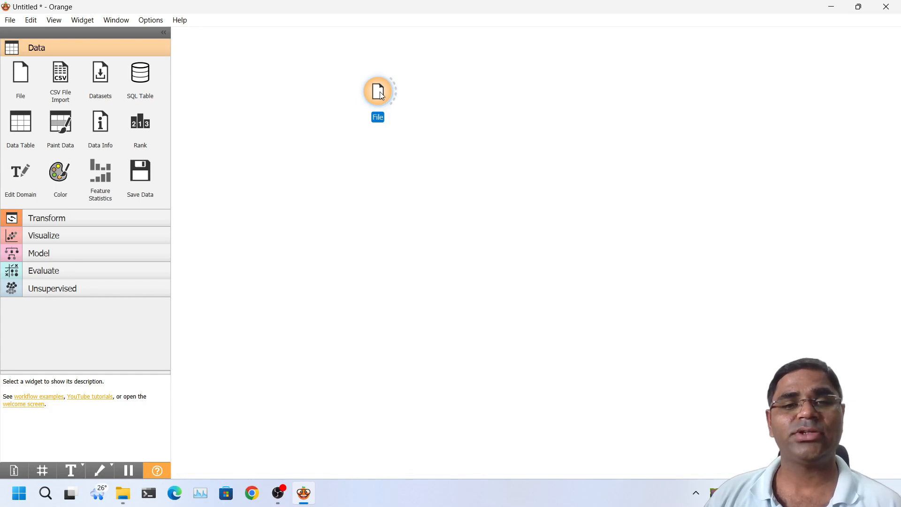
# Reload diabetes_data_upload.csv in the File widget (520 instances, 17 features).
pyautogui.doubleClick(378, 91)
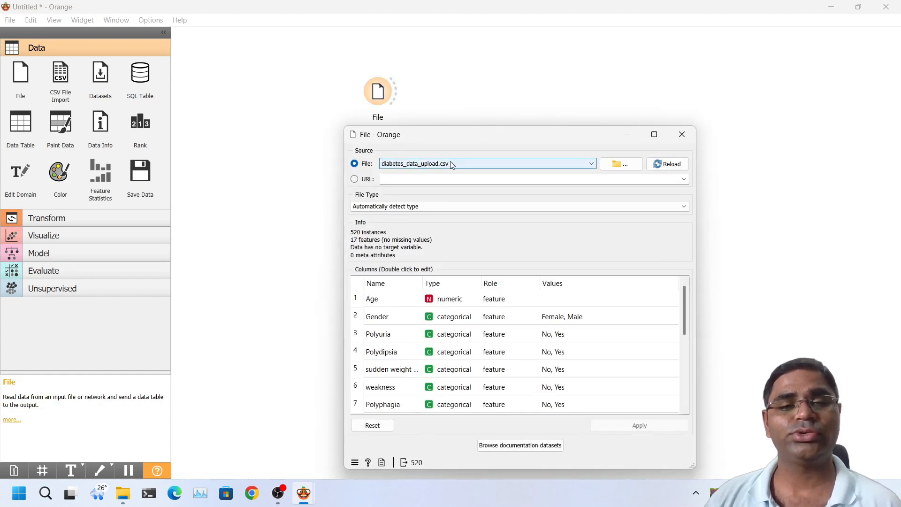
pyautogui.moveTo(514, 170)
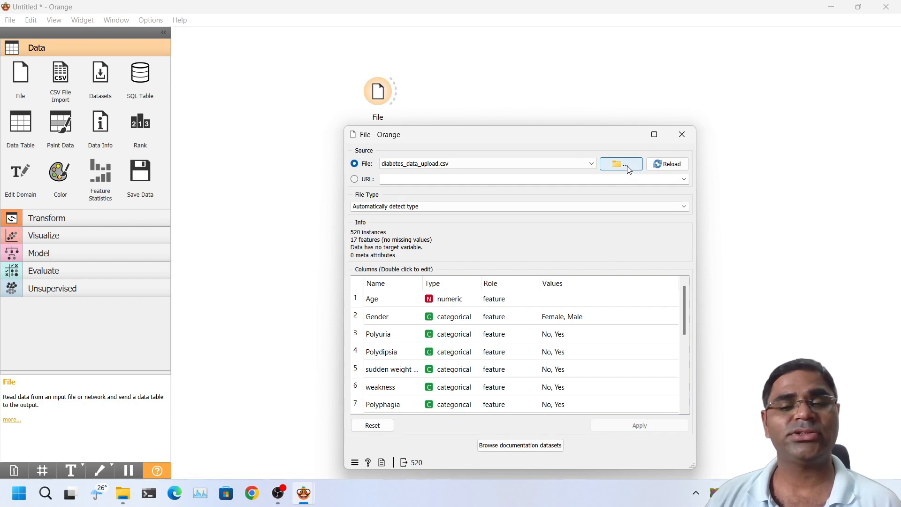
pyautogui.click(622, 163)
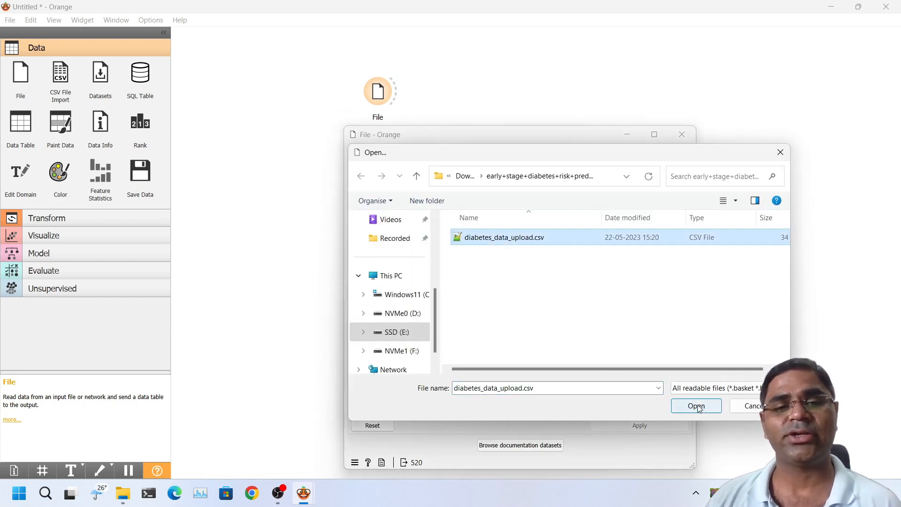
pyautogui.click(696, 405)
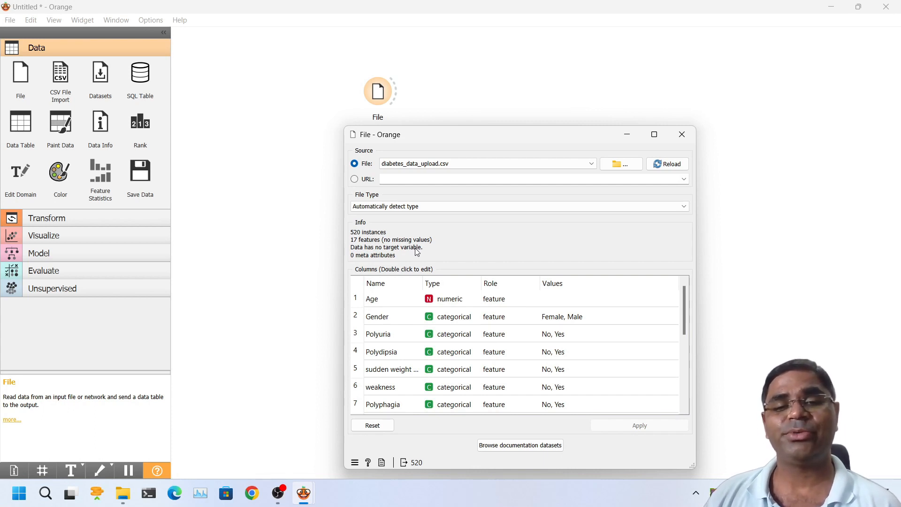
pyautogui.moveTo(432, 255)
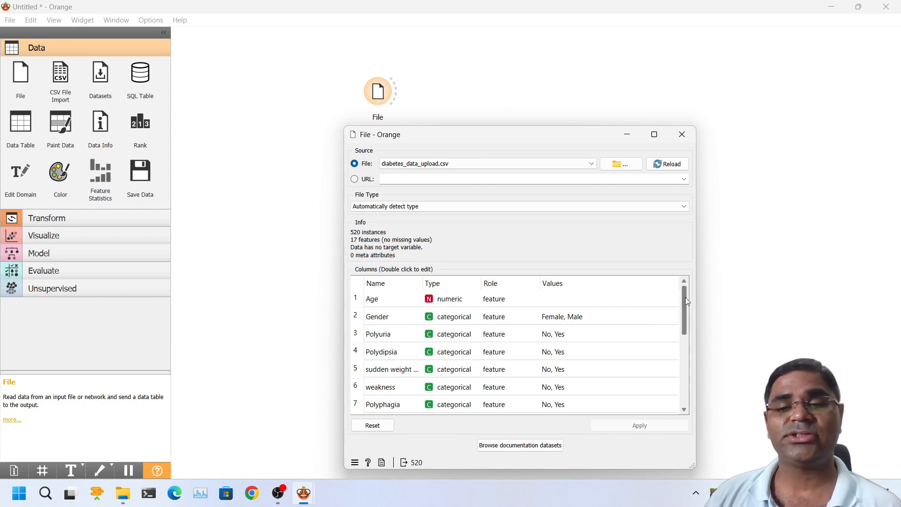
# Set the class column's role to target and close the File widget settings.
pyautogui.scroll(-3)
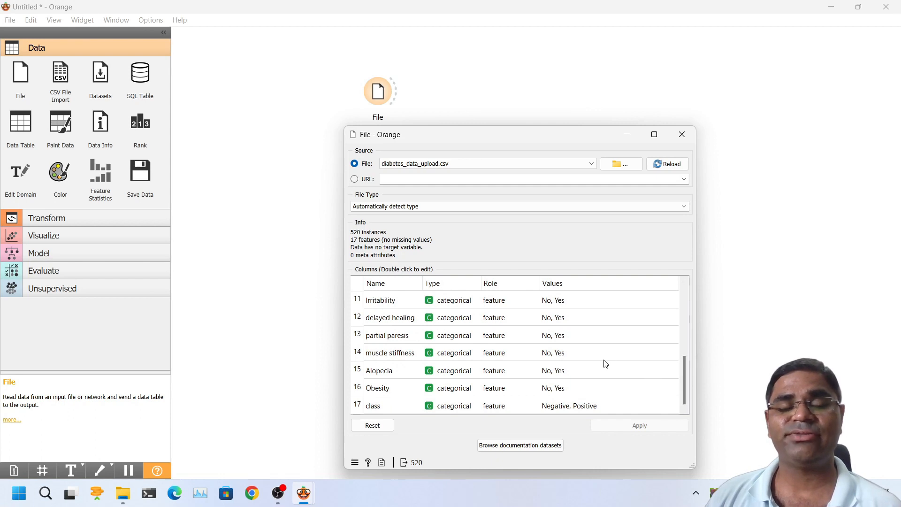
pyautogui.moveTo(586, 368)
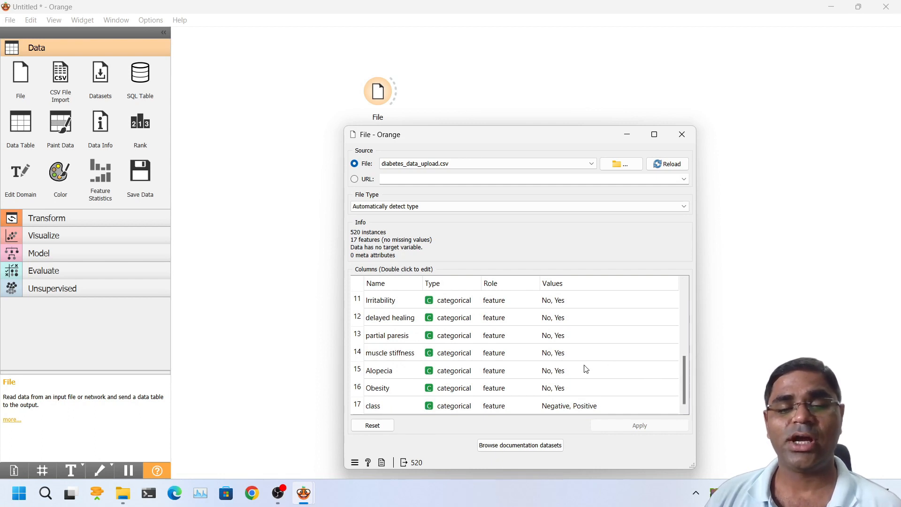
pyautogui.moveTo(502, 349)
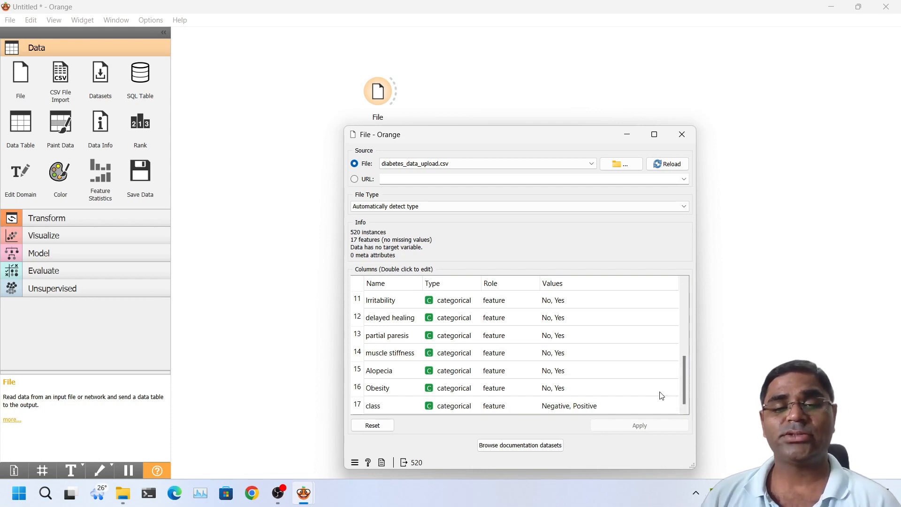
pyautogui.doubleClick(372, 405)
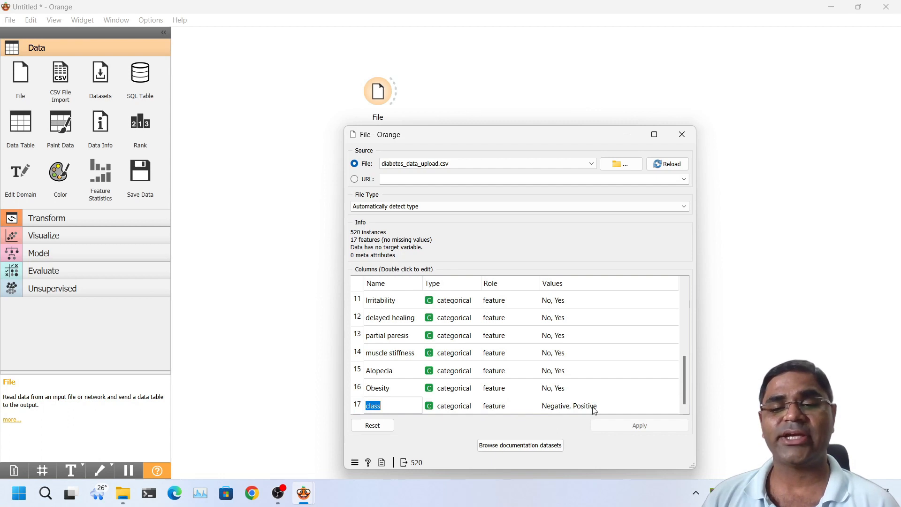
pyautogui.click(508, 406)
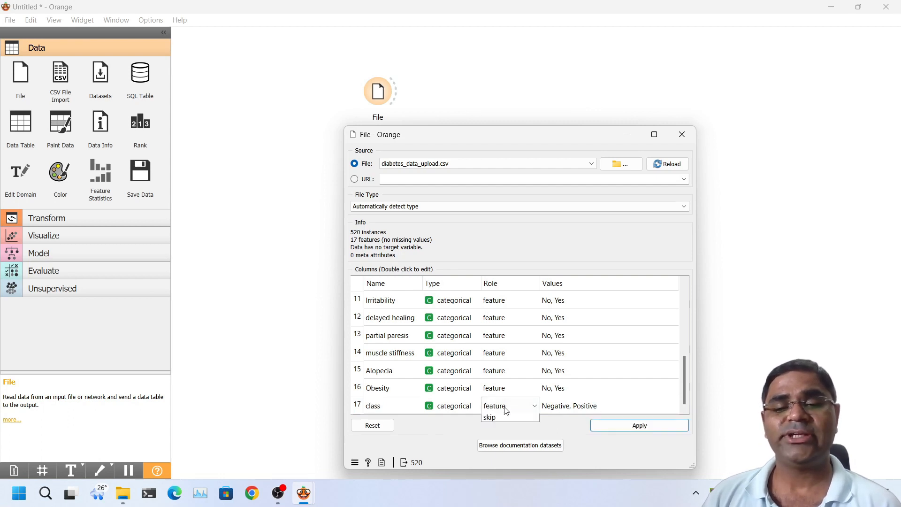
pyautogui.click(509, 406)
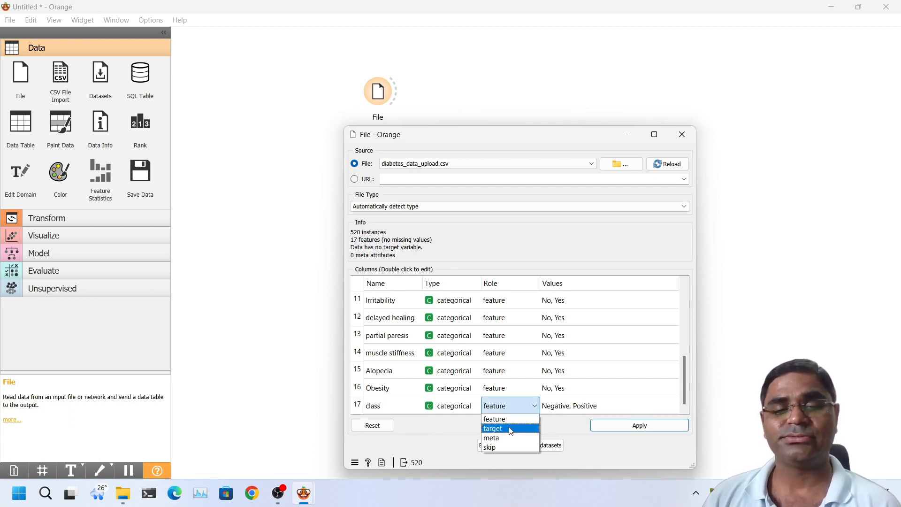
pyautogui.click(492, 428)
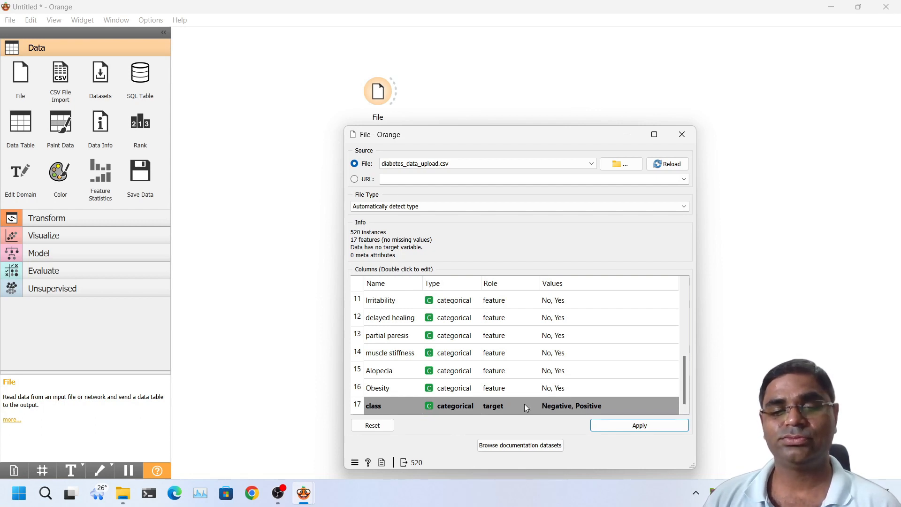
pyautogui.moveTo(519, 412)
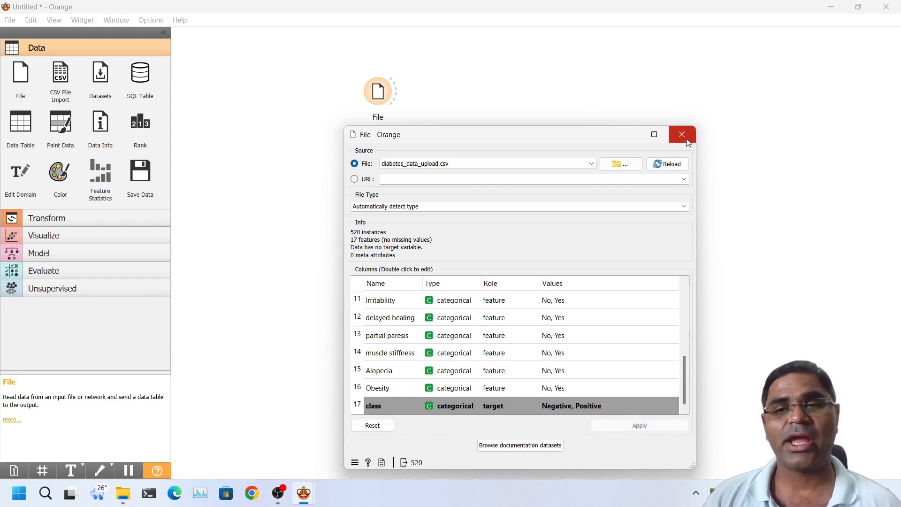
pyautogui.moveTo(687, 142)
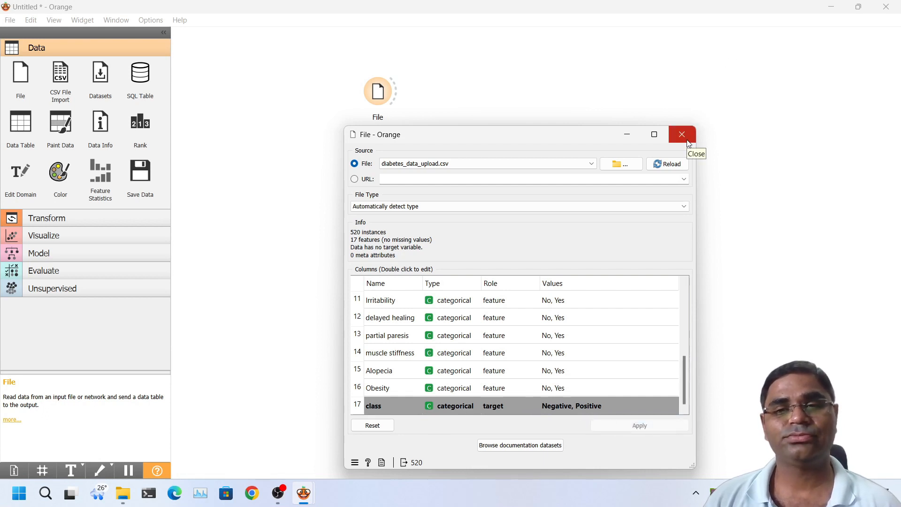
pyautogui.click(681, 134)
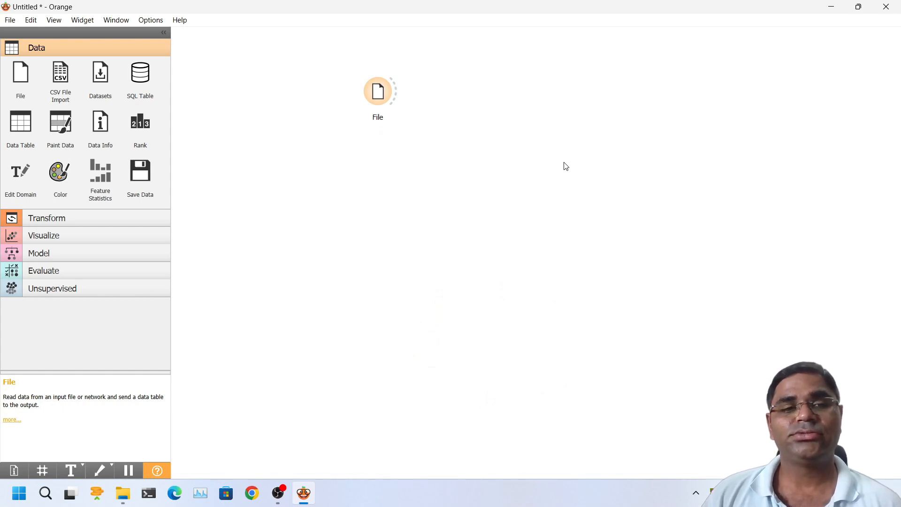
pyautogui.moveTo(565, 164)
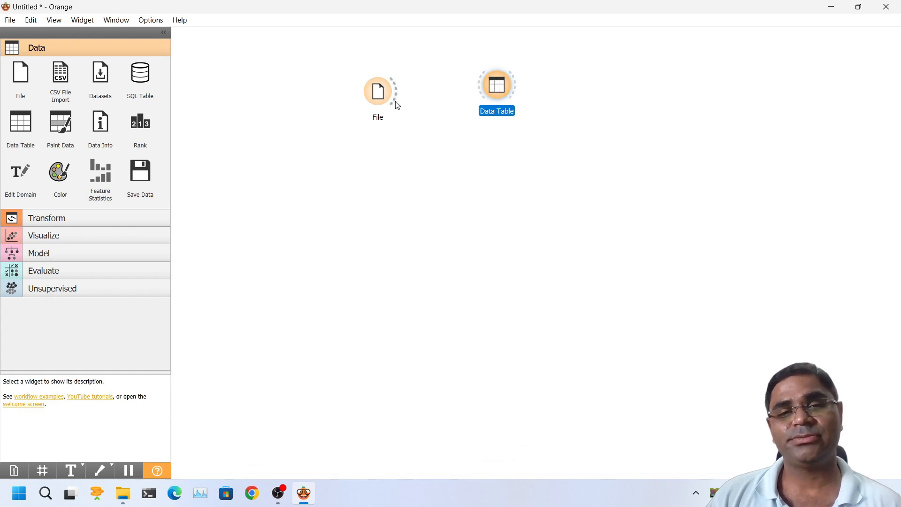
pyautogui.moveTo(398, 96)
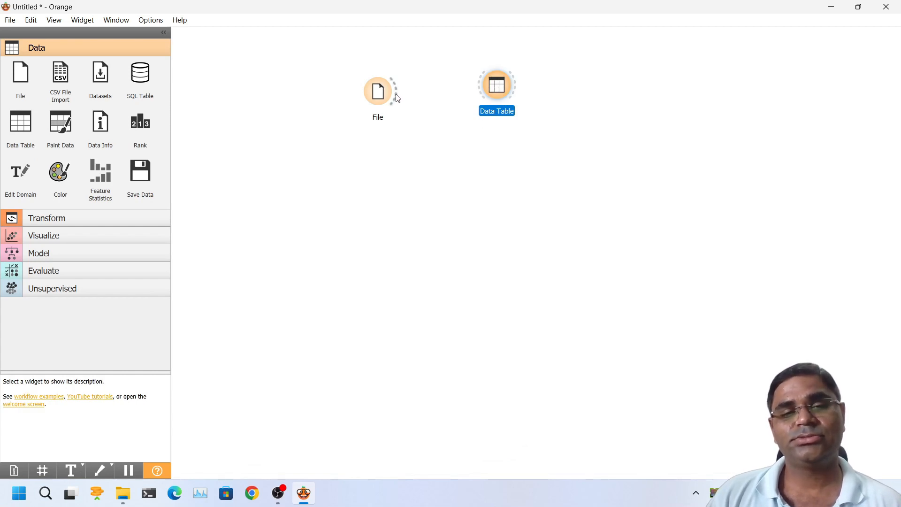
# Link the File widget's data output into the new Data Table widget.
pyautogui.moveTo(390, 90); pyautogui.dragTo(454, 88)
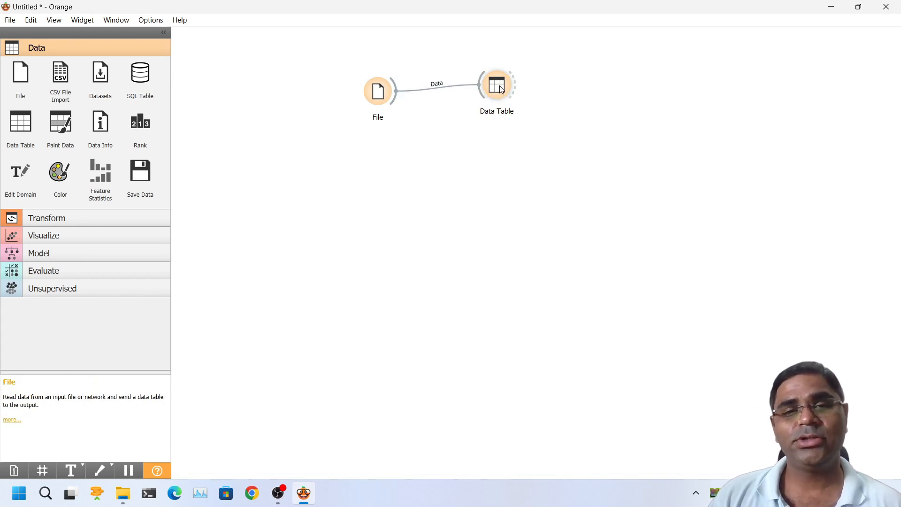
pyautogui.moveTo(500, 88)
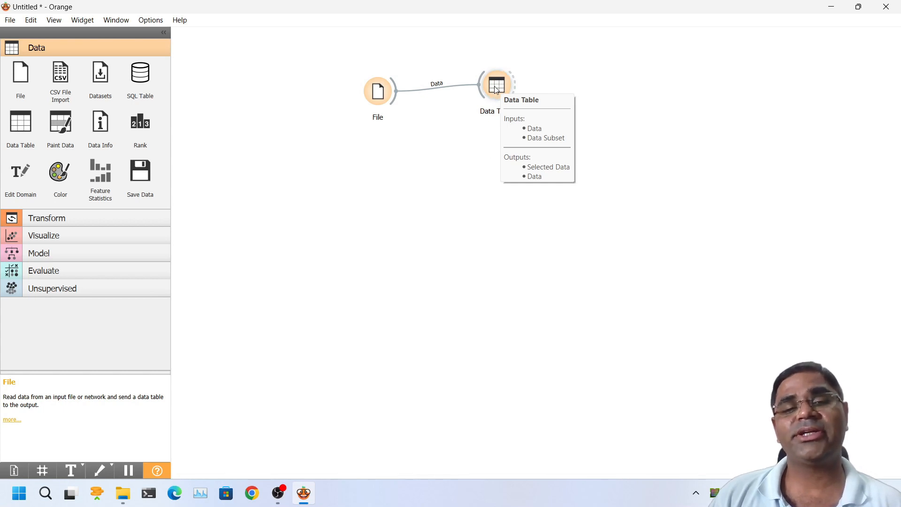
pyautogui.doubleClick(494, 86)
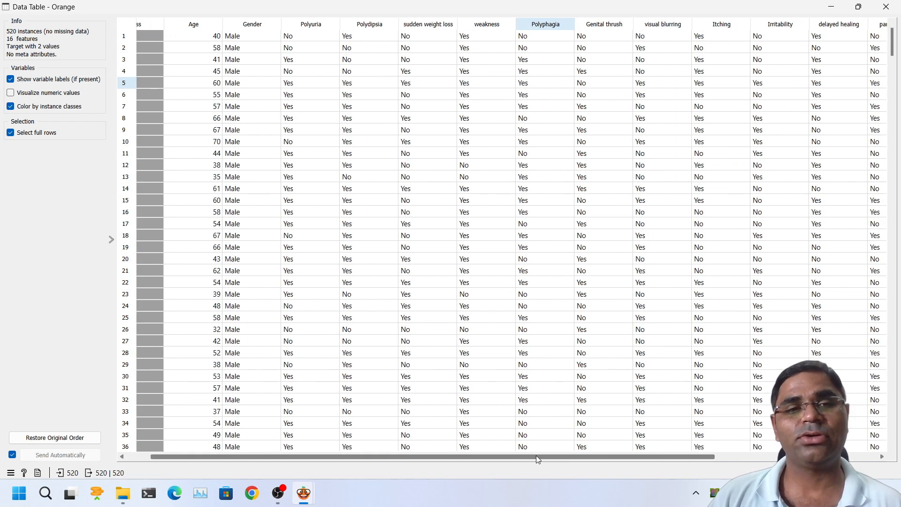
pyautogui.hscroll(3)
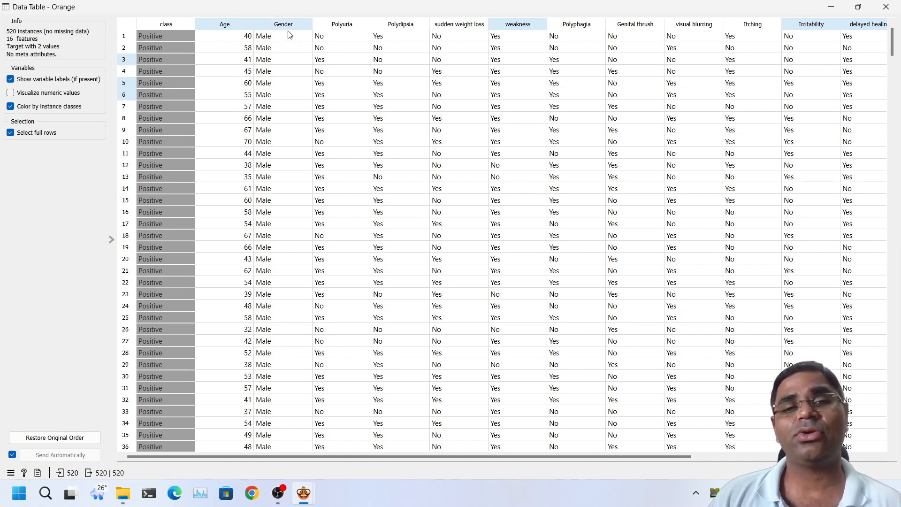
pyautogui.moveTo(295, 55)
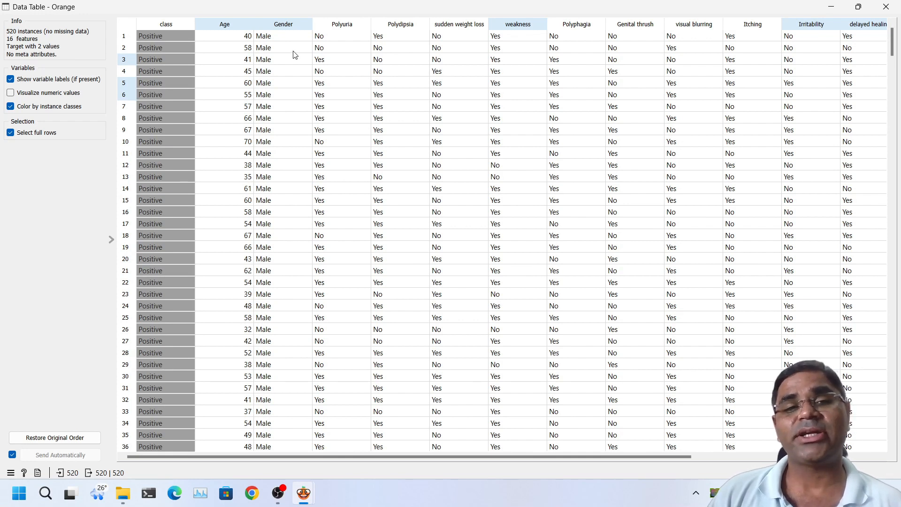
pyautogui.moveTo(287, 22)
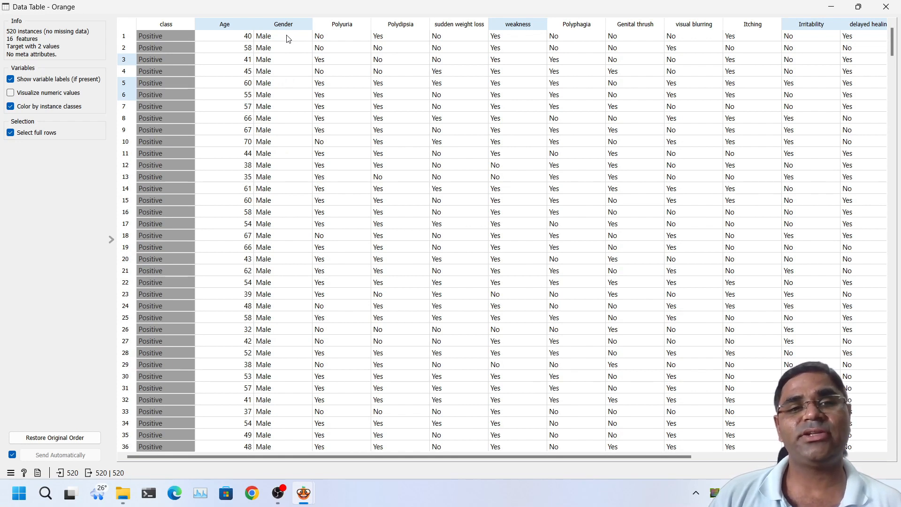
pyautogui.moveTo(332, 44)
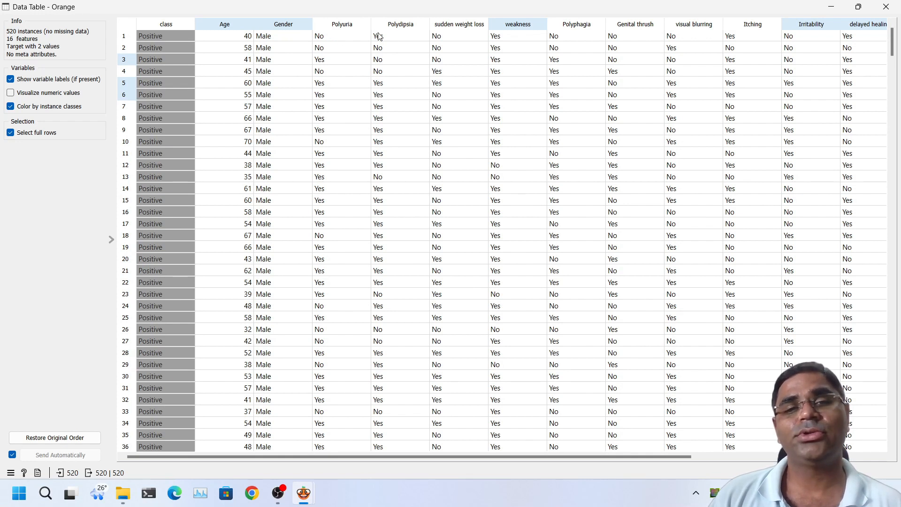
pyautogui.moveTo(413, 48)
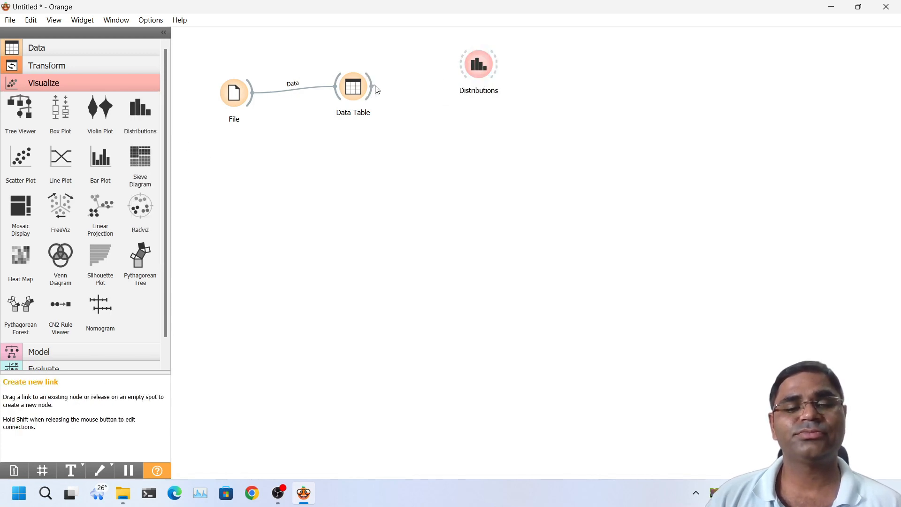
# Link Data Table to Distributions and bring up the link's Edit Links dialog.
pyautogui.moveTo(371, 87); pyautogui.dragTo(459, 63)
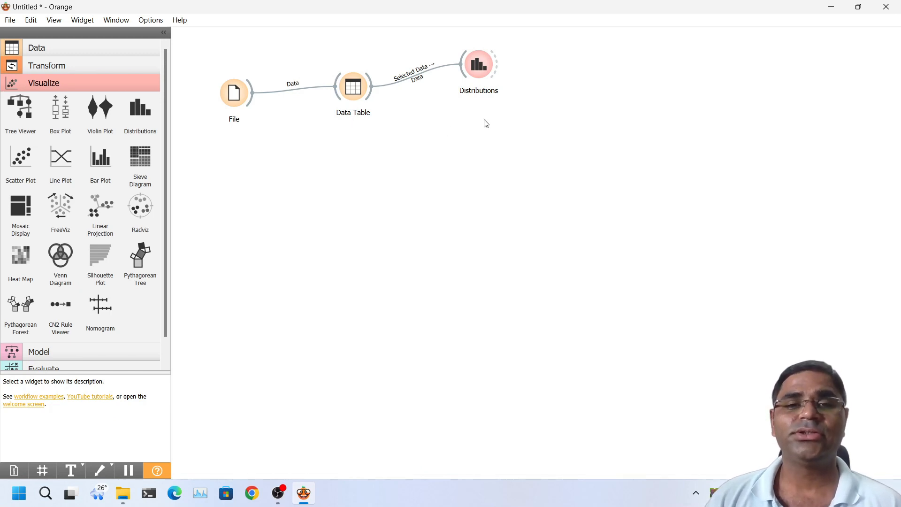
pyautogui.moveTo(383, 127)
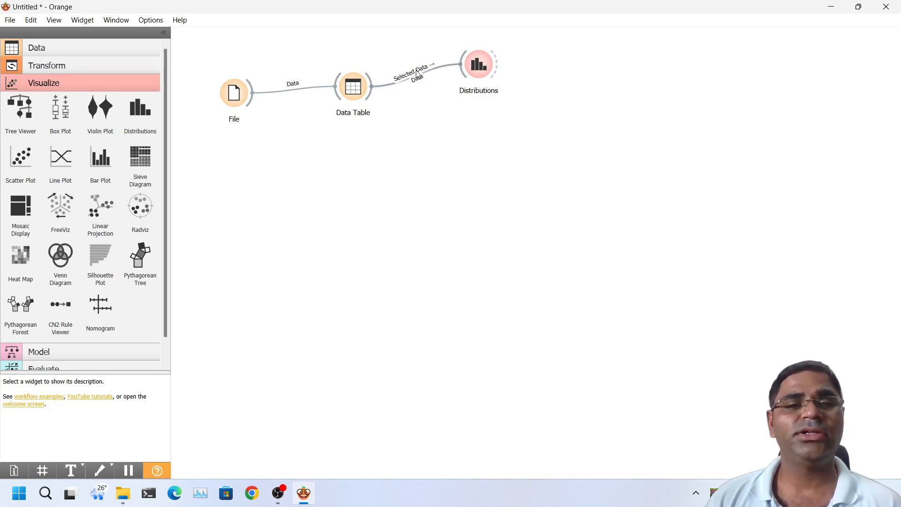
pyautogui.doubleClick(413, 75)
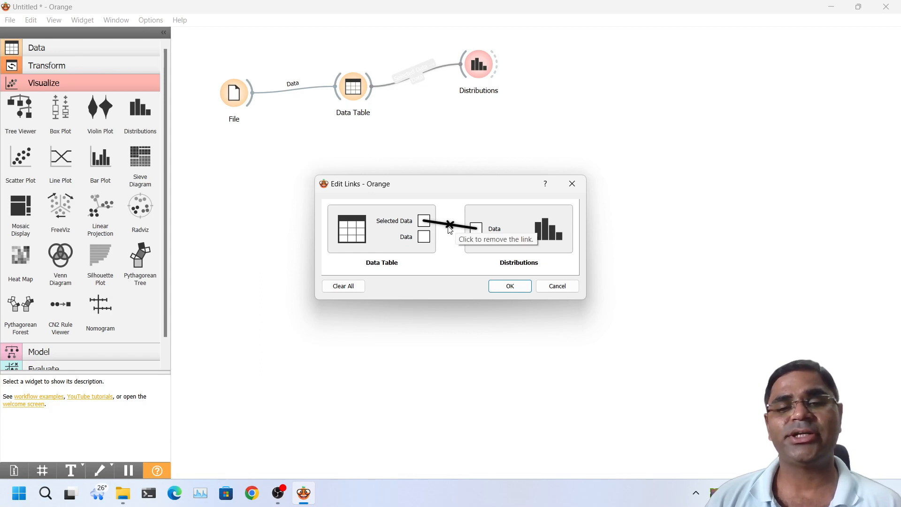
# Replace the Selected Data link with a full Data → Data link and confirm.
pyautogui.click(450, 225)
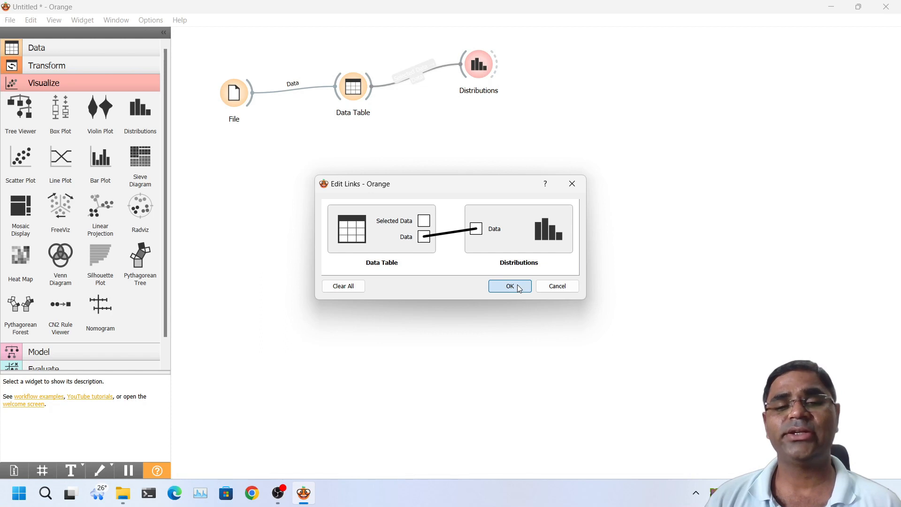
pyautogui.click(509, 285)
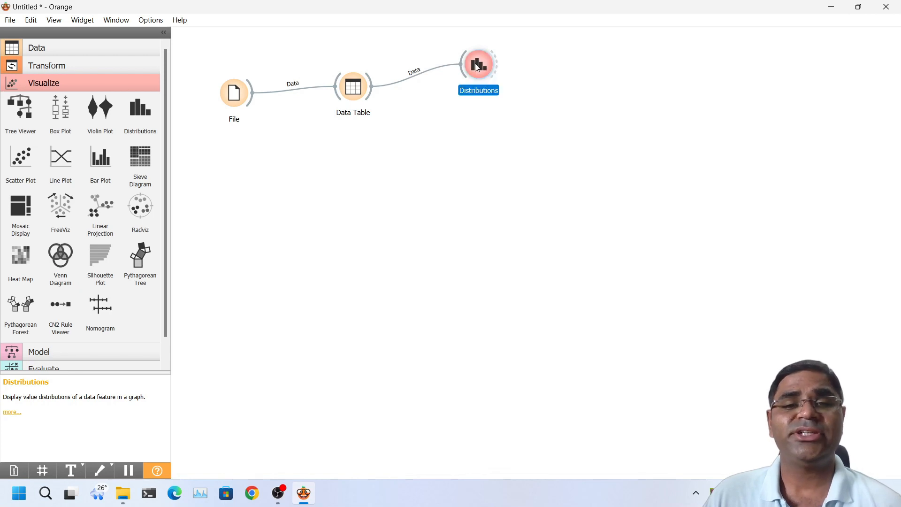
pyautogui.doubleClick(478, 64)
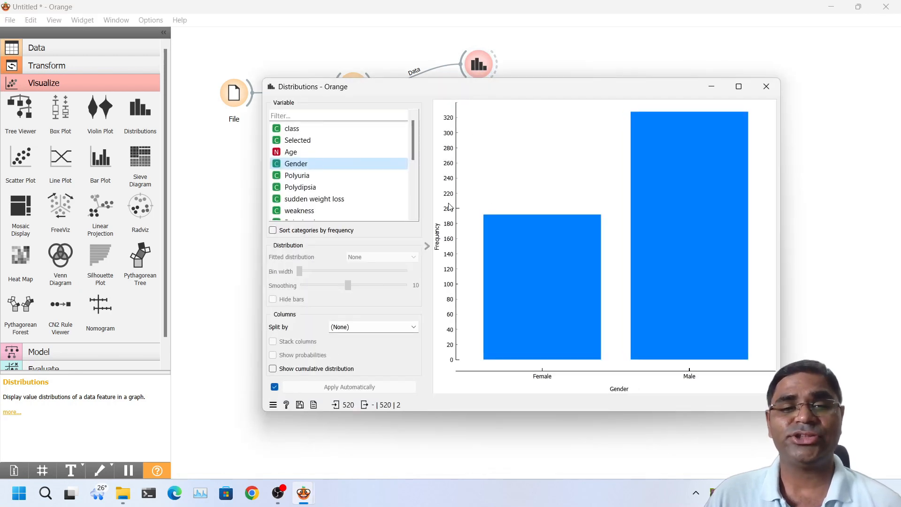
pyautogui.click(543, 287)
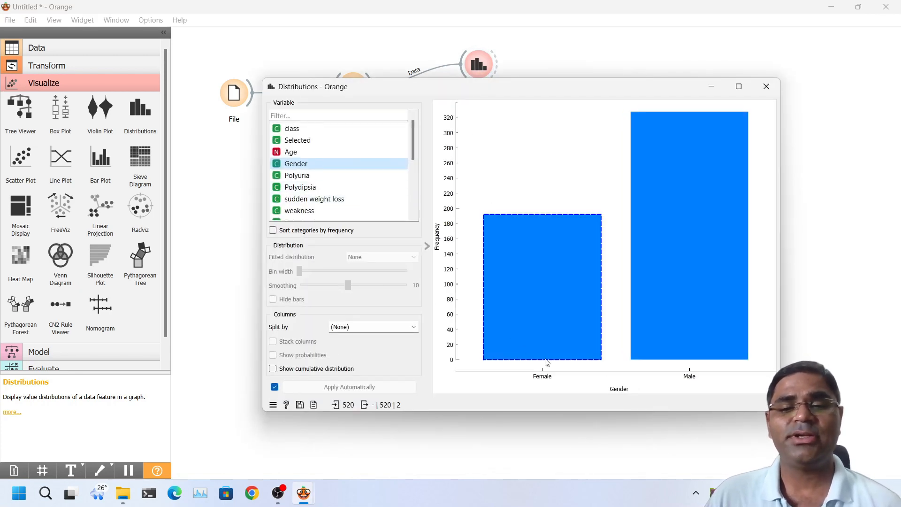
pyautogui.moveTo(591, 345)
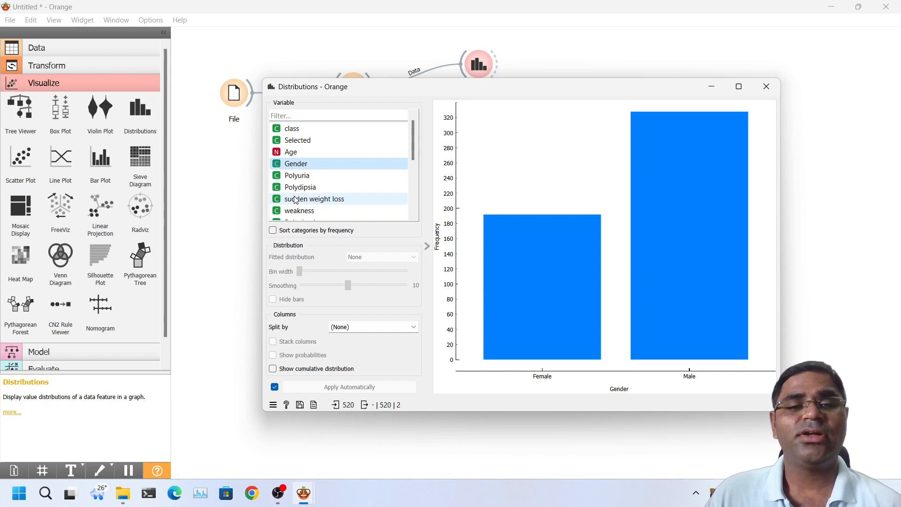
pyautogui.moveTo(306, 188)
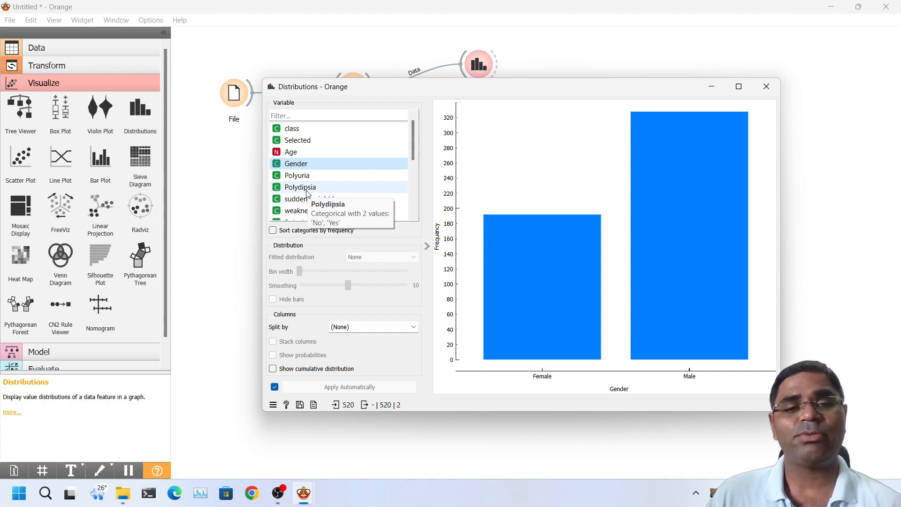
pyautogui.click(296, 175)
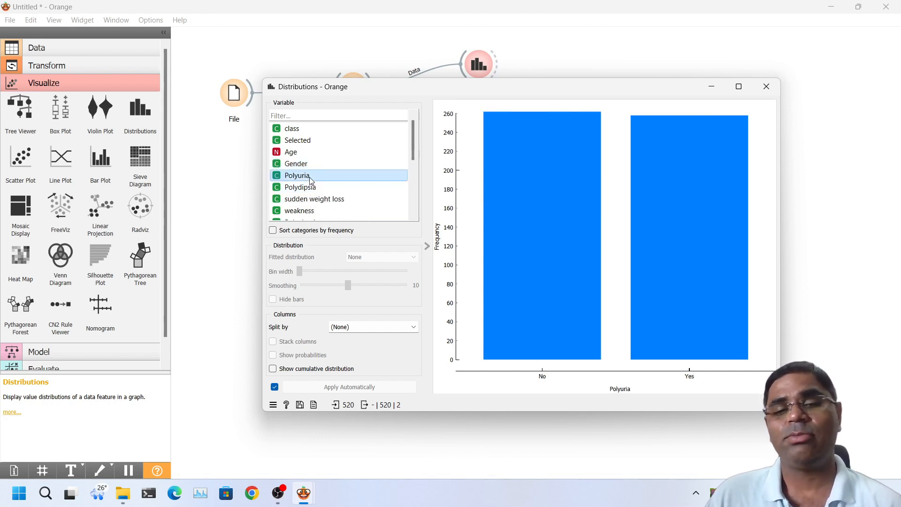
pyautogui.scroll(-3)
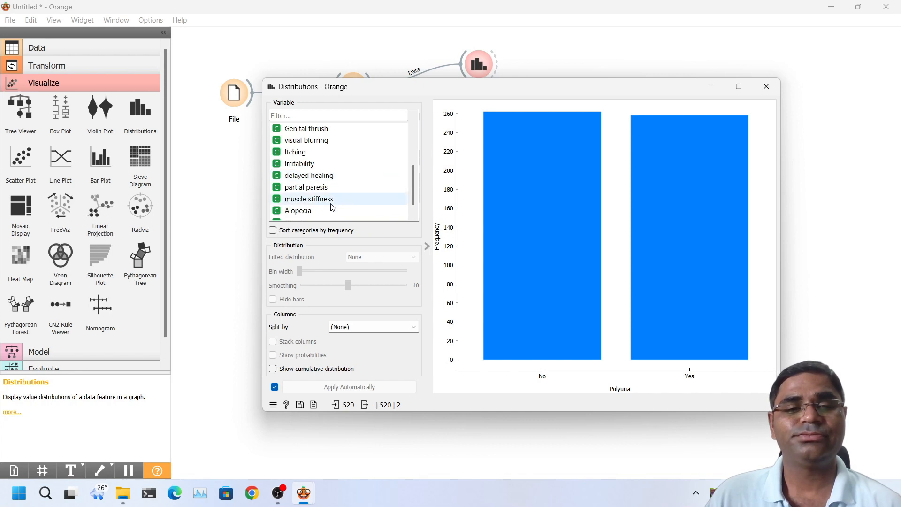
pyautogui.click(308, 199)
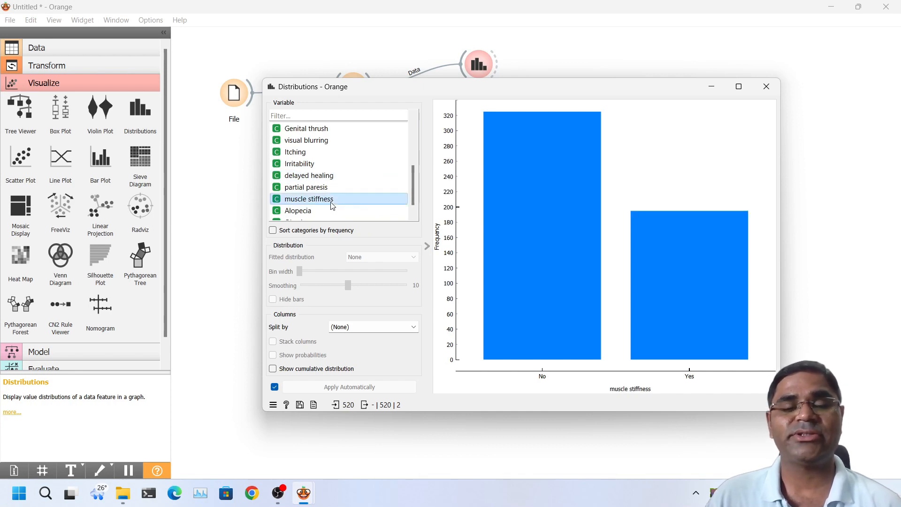
pyautogui.moveTo(781, 69)
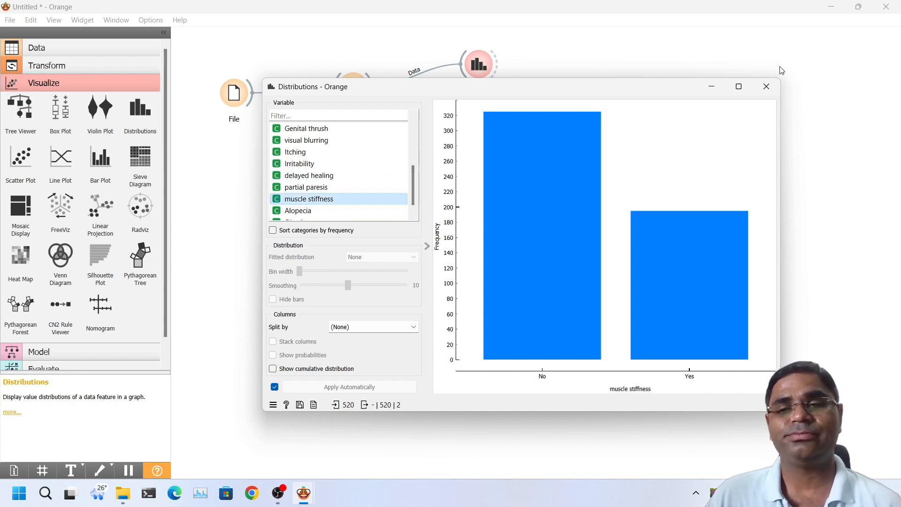
pyautogui.click(766, 86)
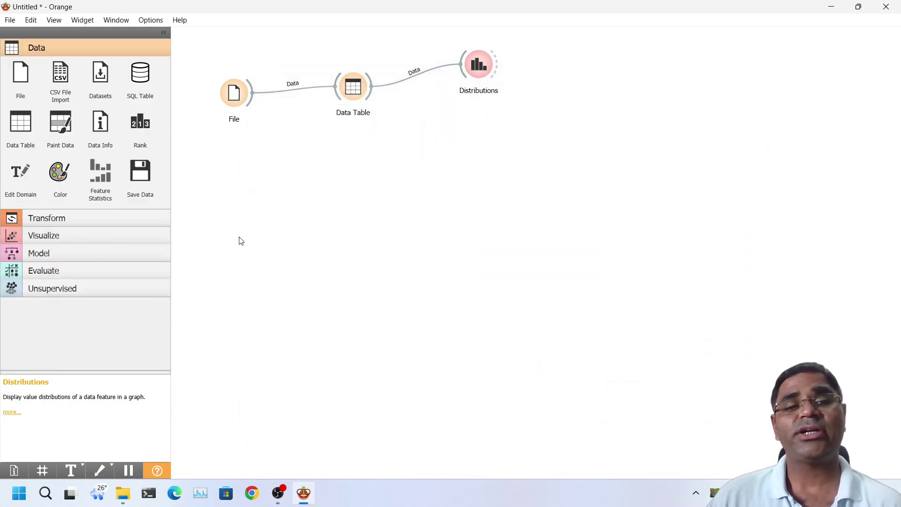
pyautogui.moveTo(268, 139)
pyautogui.write('data')
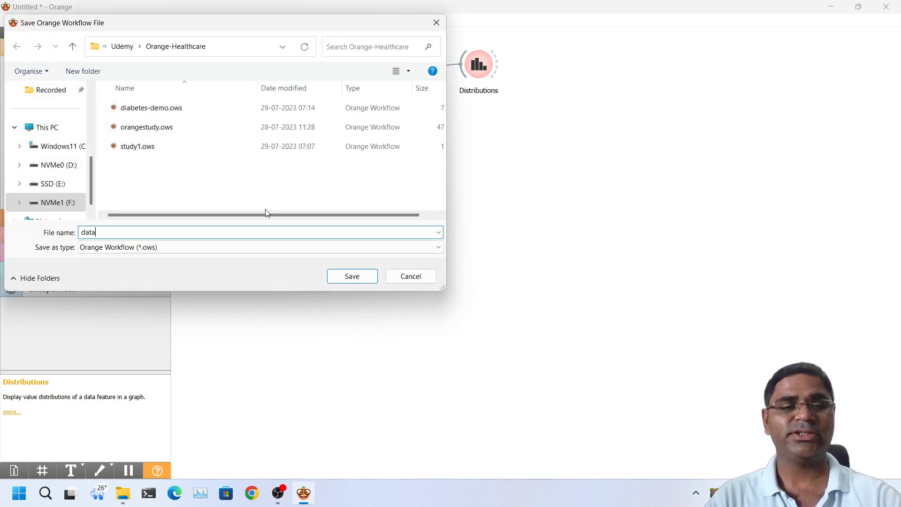
# Save the workflow as diabetes-workflow.ows in the Orange-Healthcare folder.
pyautogui.write('diab')
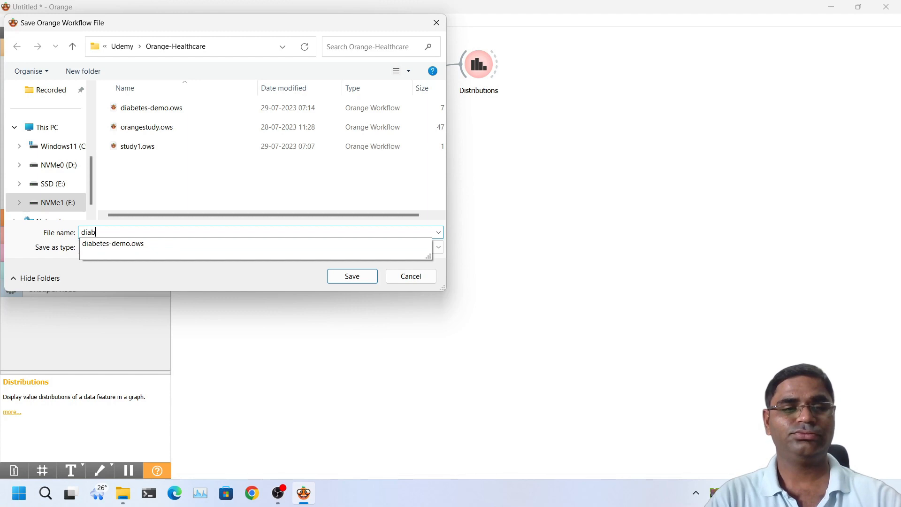
pyautogui.write('etes')
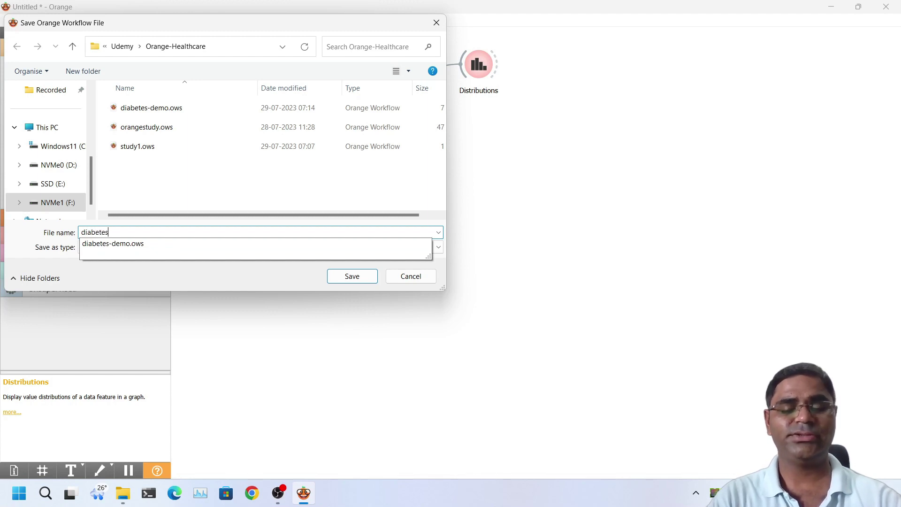
pyautogui.write('-workflow')
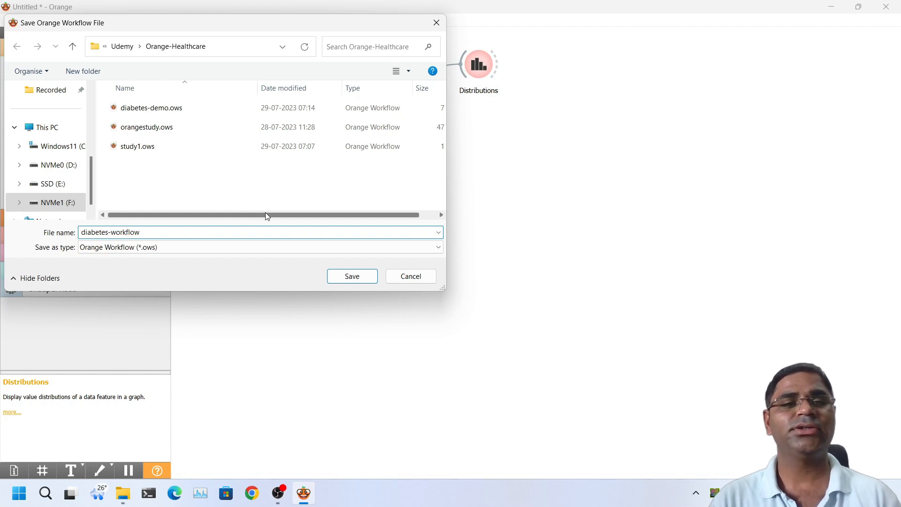
pyautogui.click(352, 276)
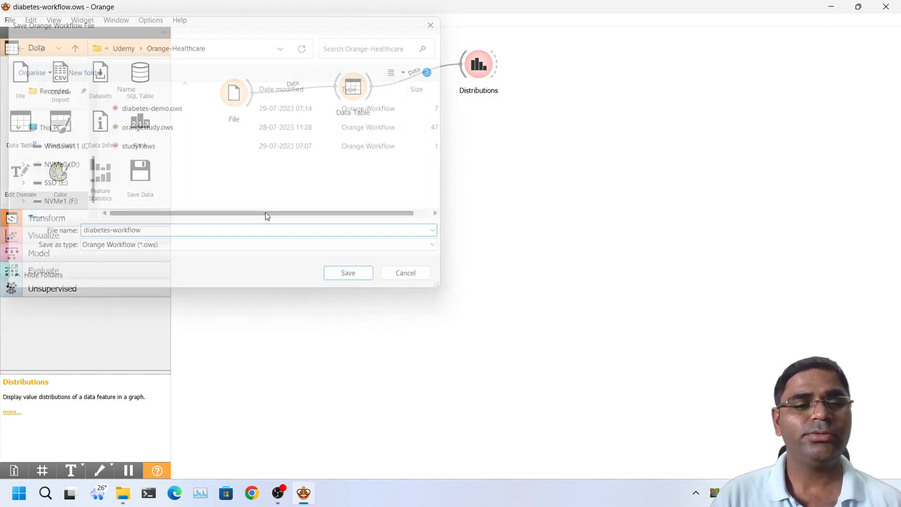
pyautogui.click(349, 272)
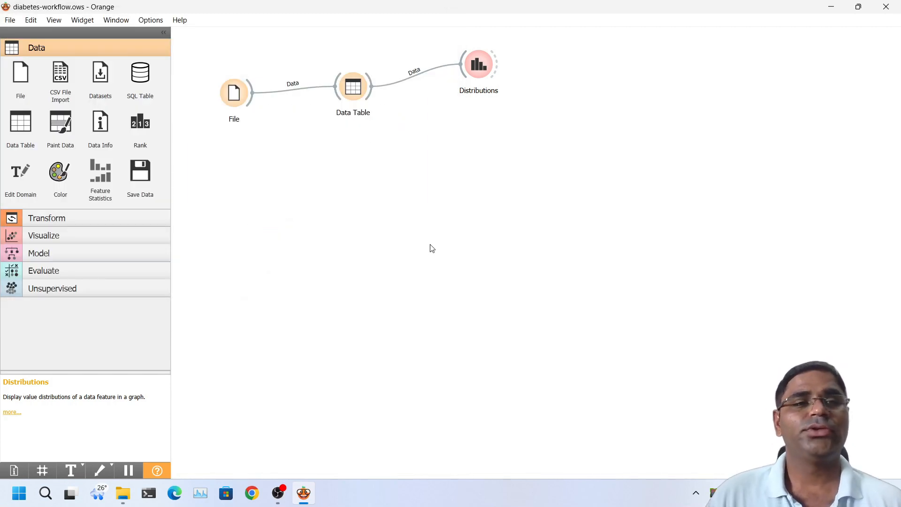
pyautogui.moveTo(445, 262)
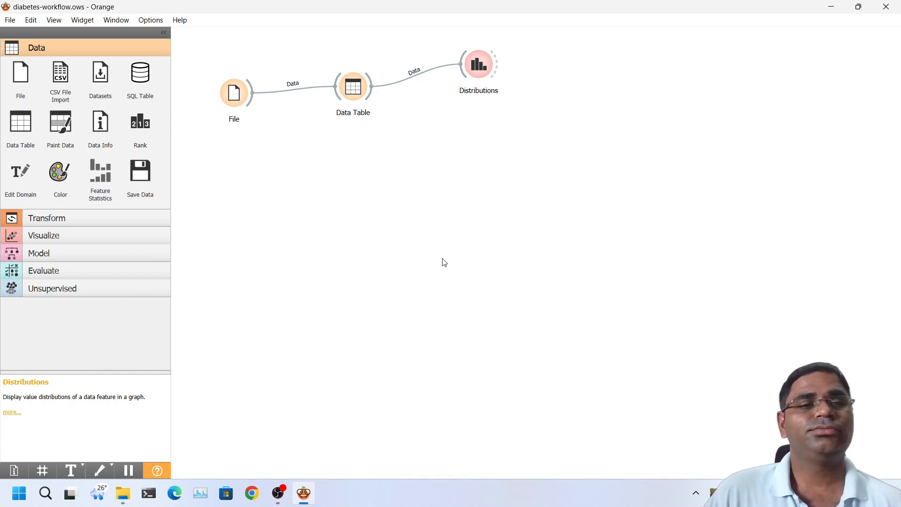
pyautogui.moveTo(442, 291)
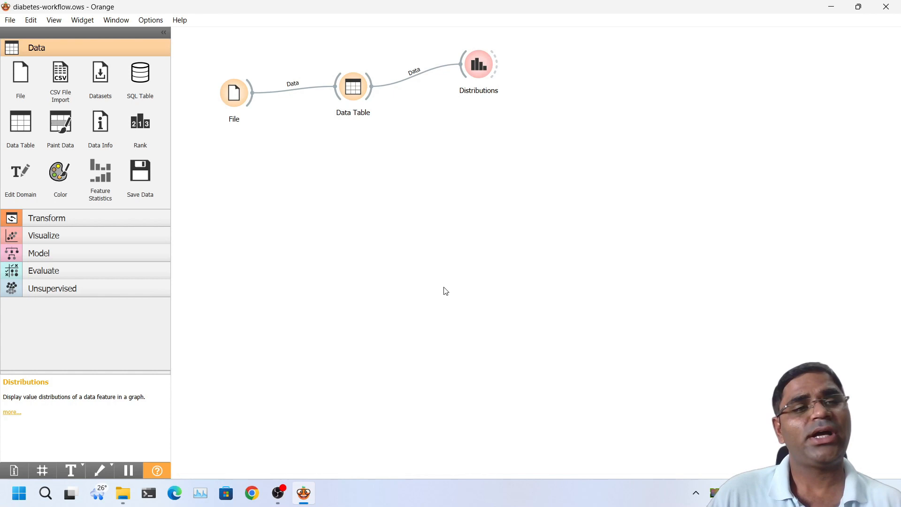
pyautogui.moveTo(455, 284)
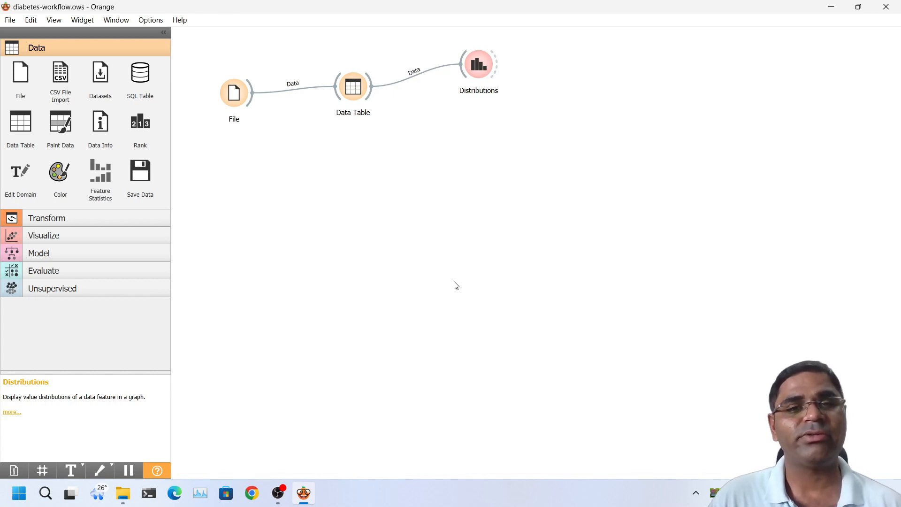
pyautogui.moveTo(454, 281)
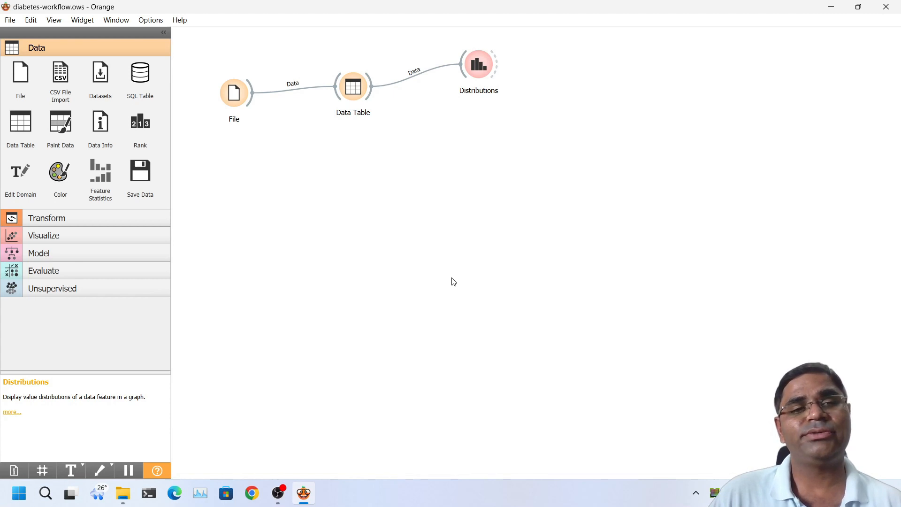